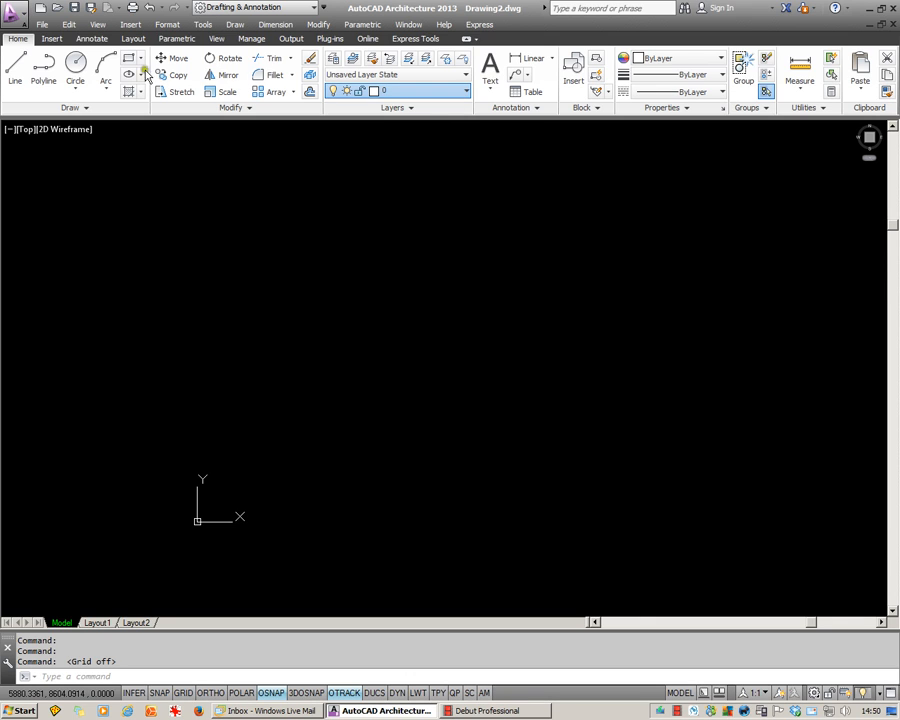
Show the Annotate ribbon with the text, dimension and leader tools
click(92, 38)
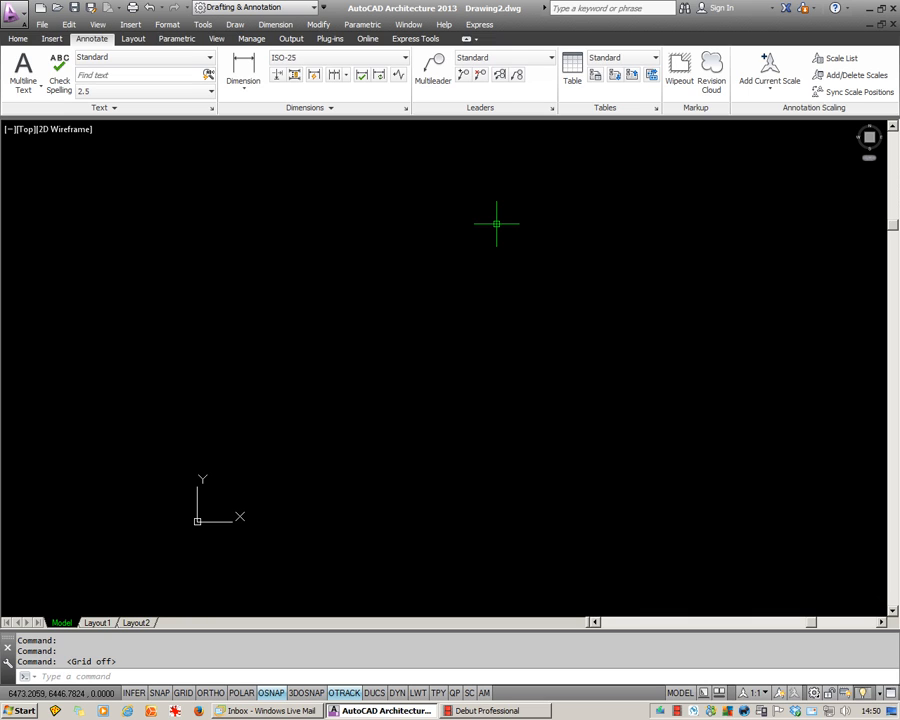
mouse_move(58, 68)
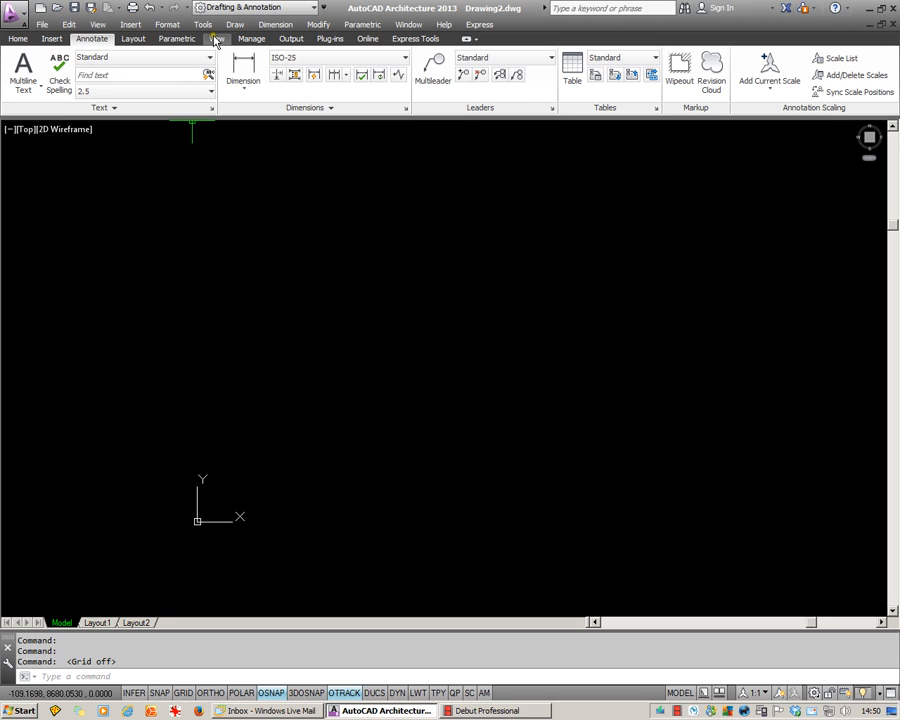
Bring up DesignCenter from the View ribbon's Palettes panel
click(216, 38)
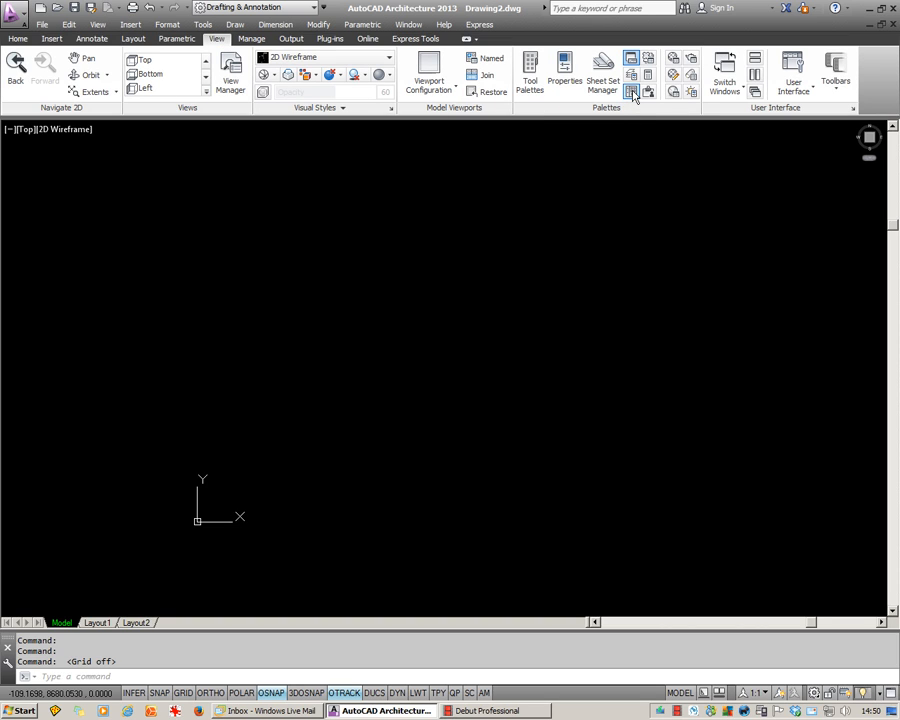
click(632, 90)
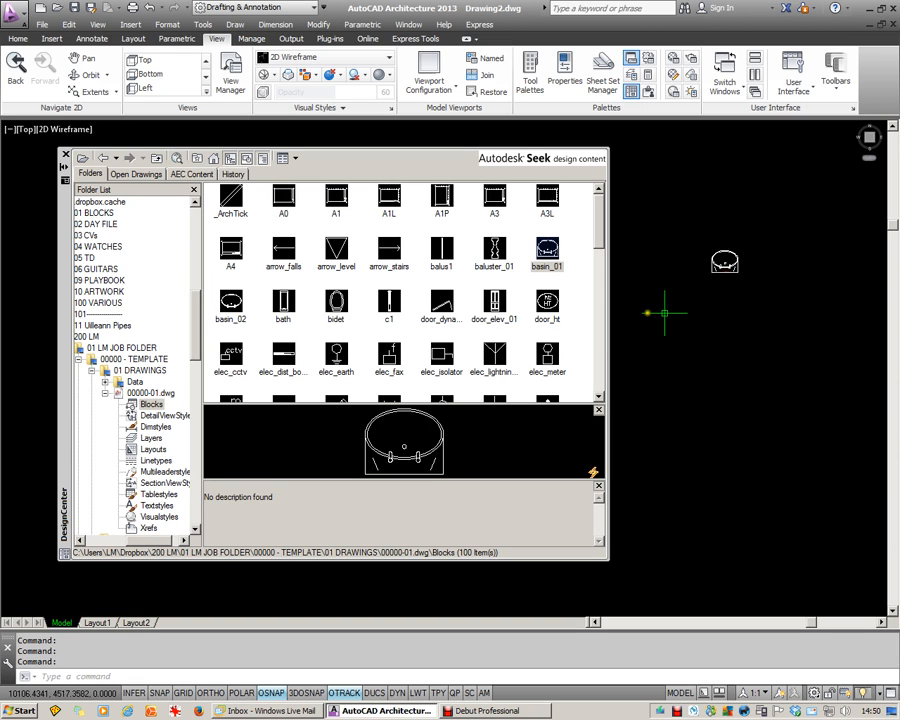
Drag the double door elevation block beside the bath and return to the template's categories
drag(494, 304, 696, 310)
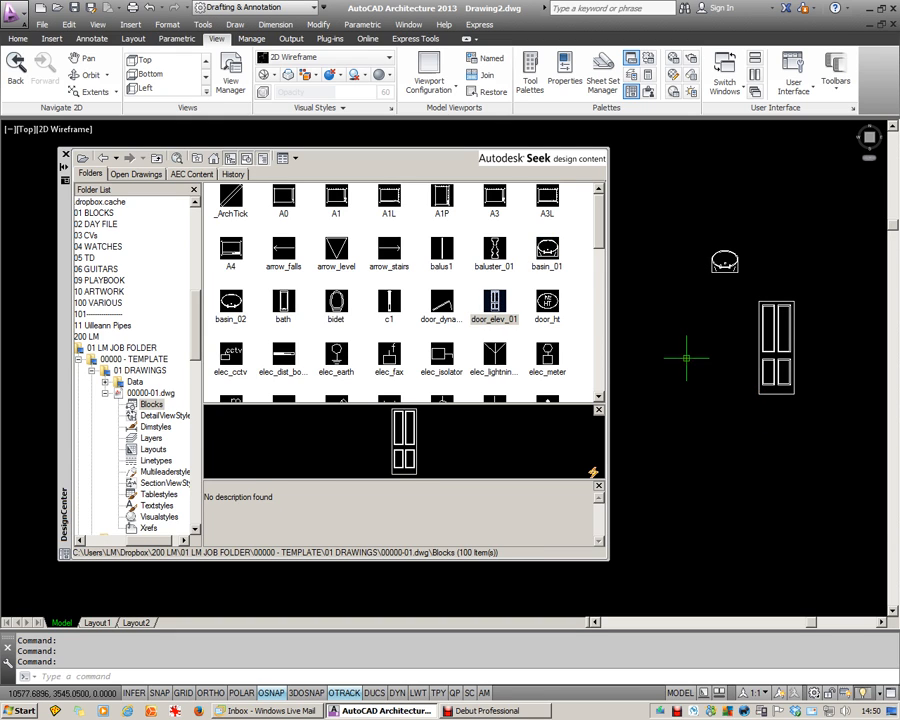
click(104, 158)
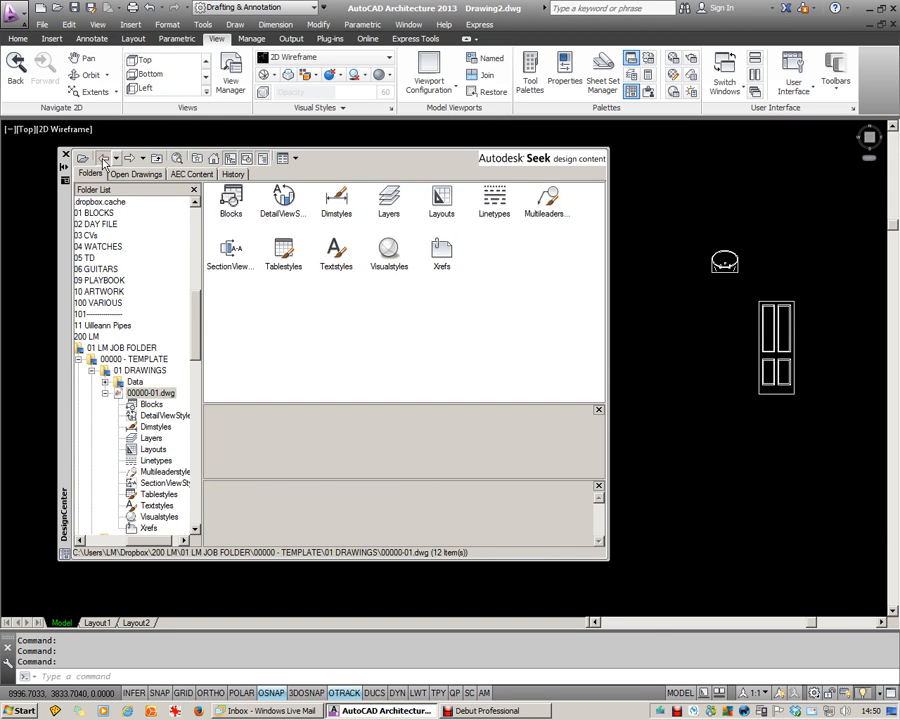
Copy the template's LM ceiling and elevation layers into the drawing
click(152, 438)
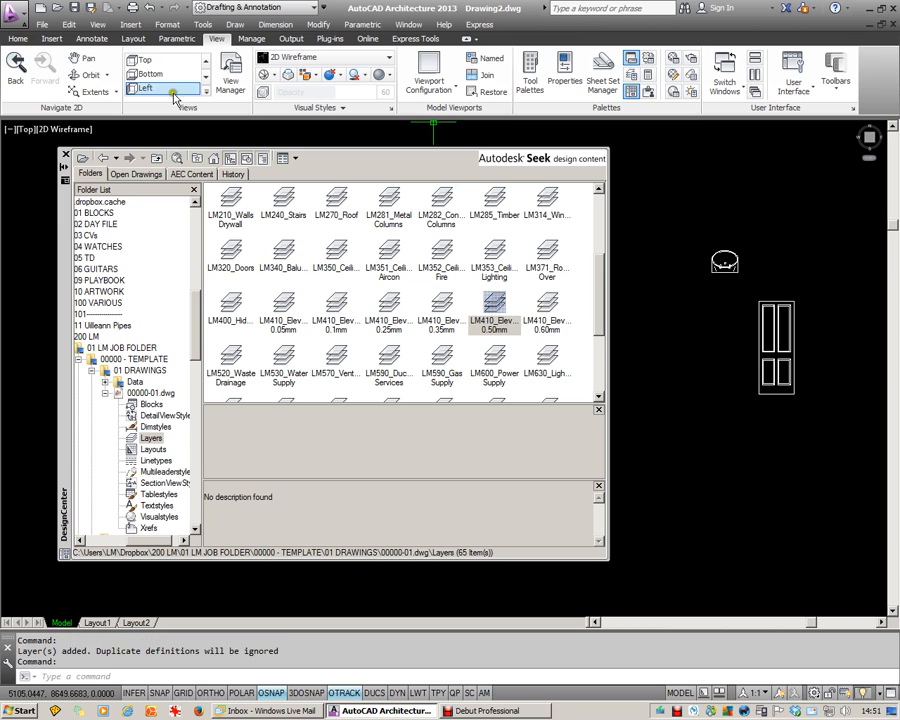
click(16, 38)
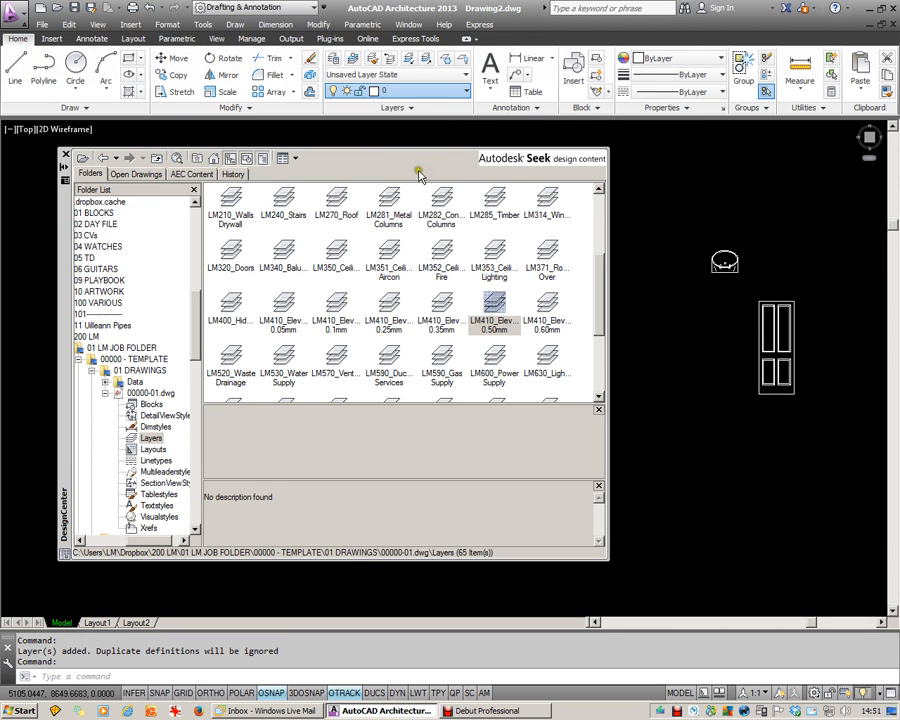
mouse_move(480, 132)
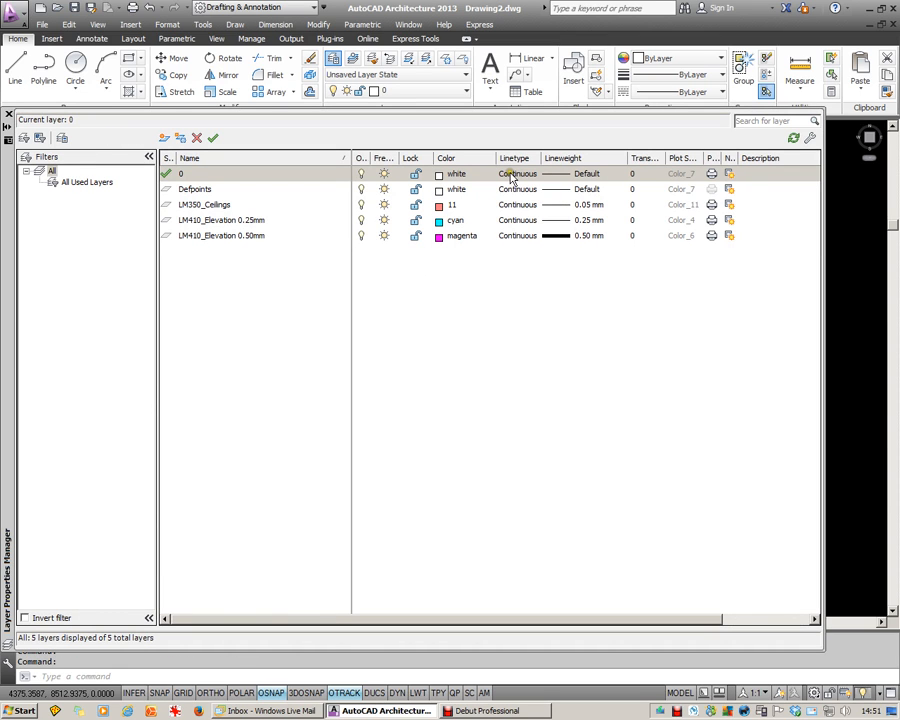
mouse_move(578, 184)
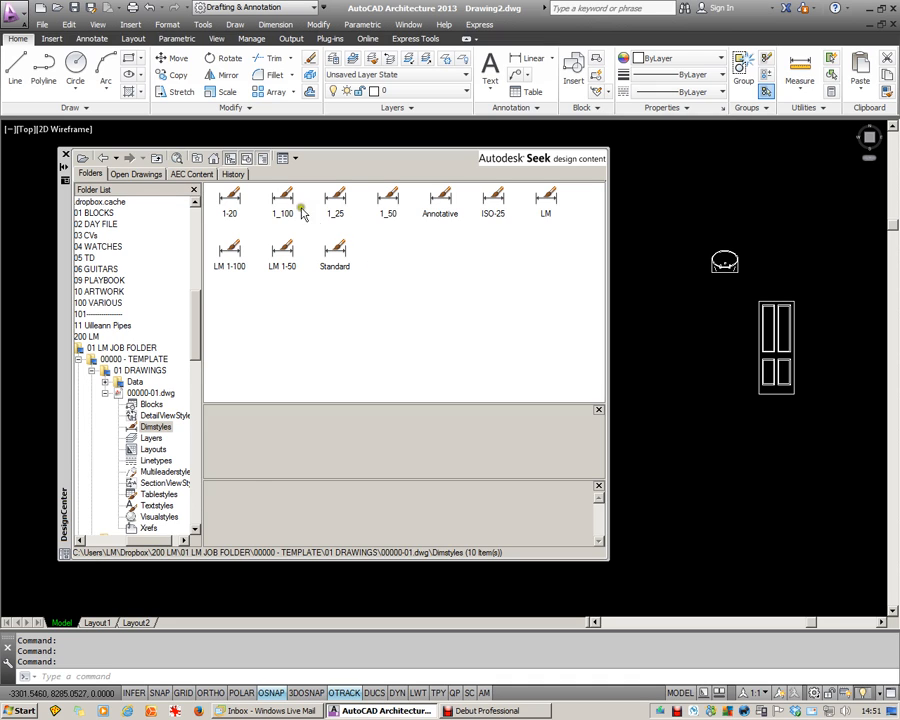
Select the 1_100 dimension style in the template's Dimstyles list
click(282, 198)
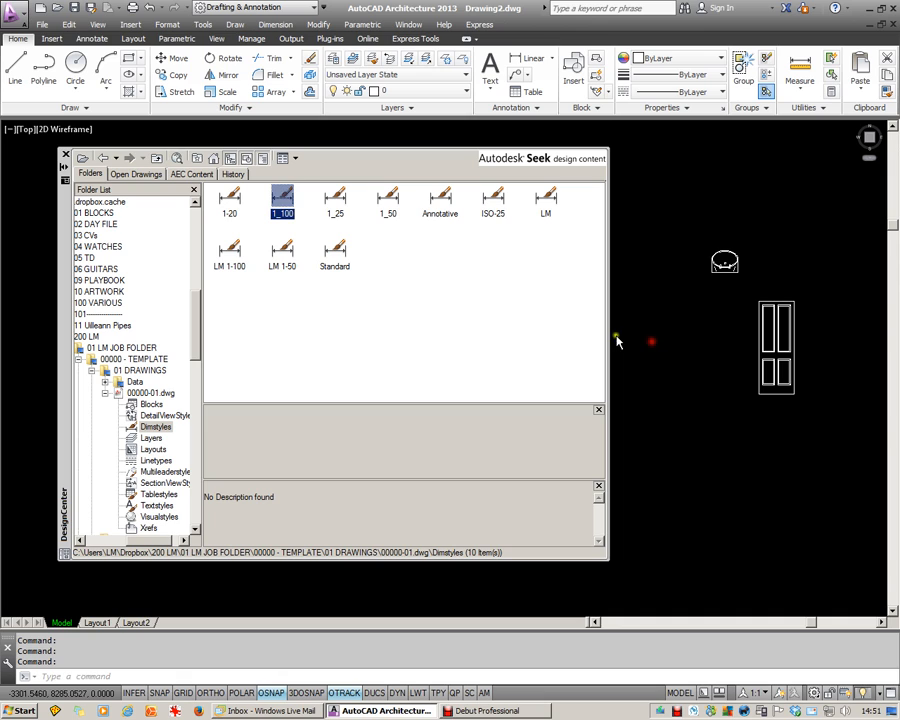